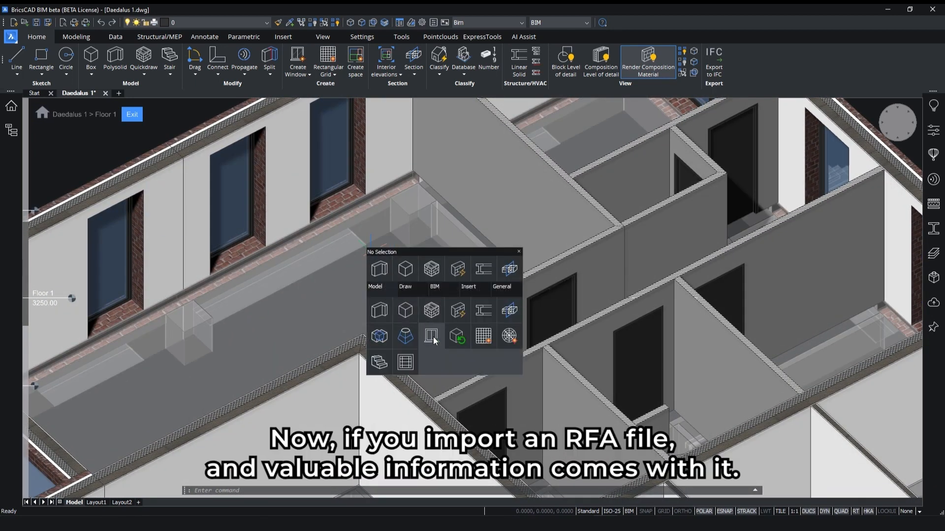
Step: Insert the SASSO 100 round wall direct-indirect Revit family as the black/white 3000 K type
click(431, 336)
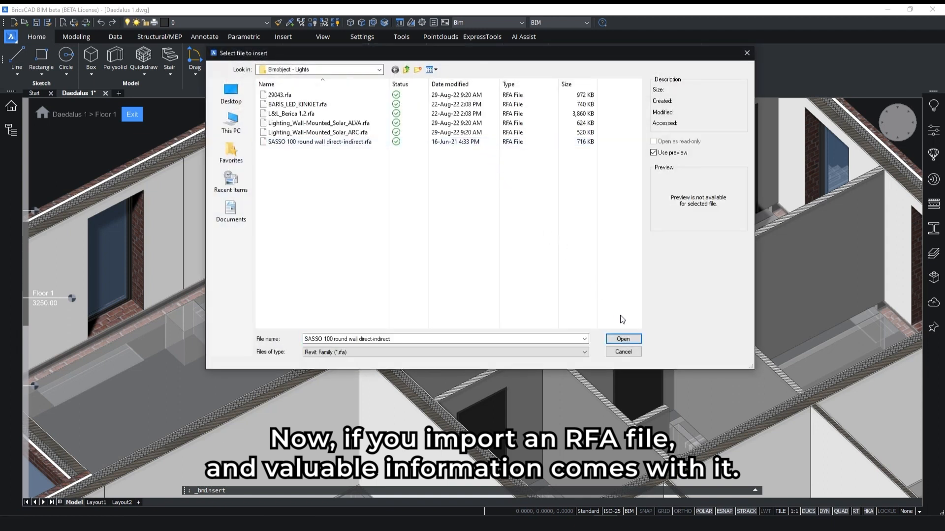
click(623, 339)
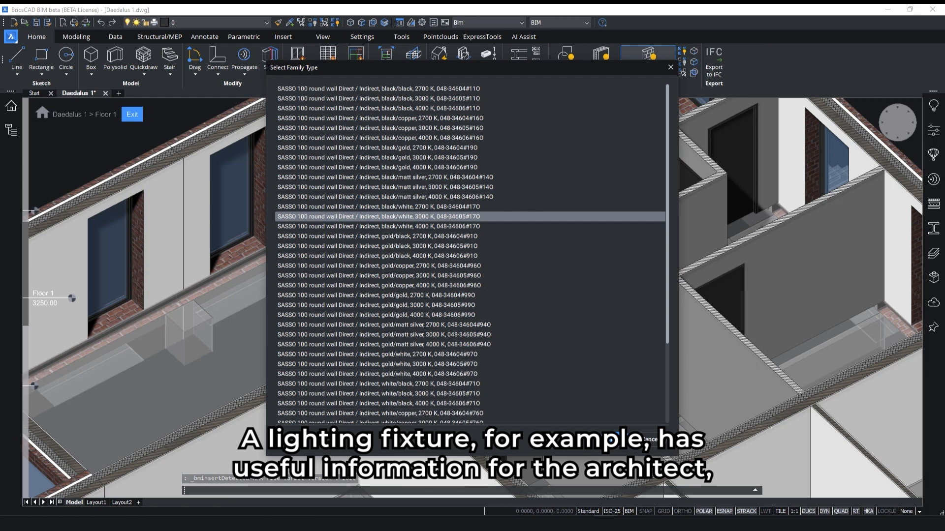
click(385, 217)
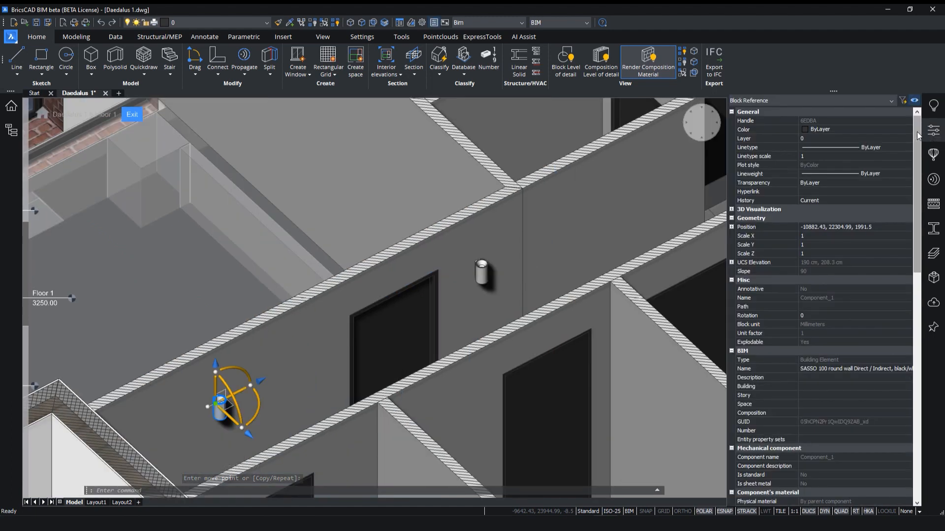
scroll(down, 3)
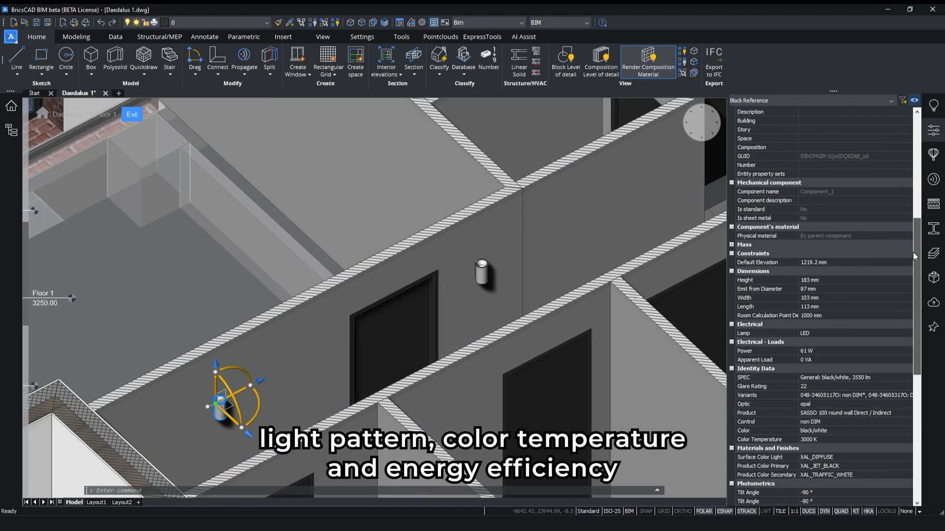
scroll(down, 3)
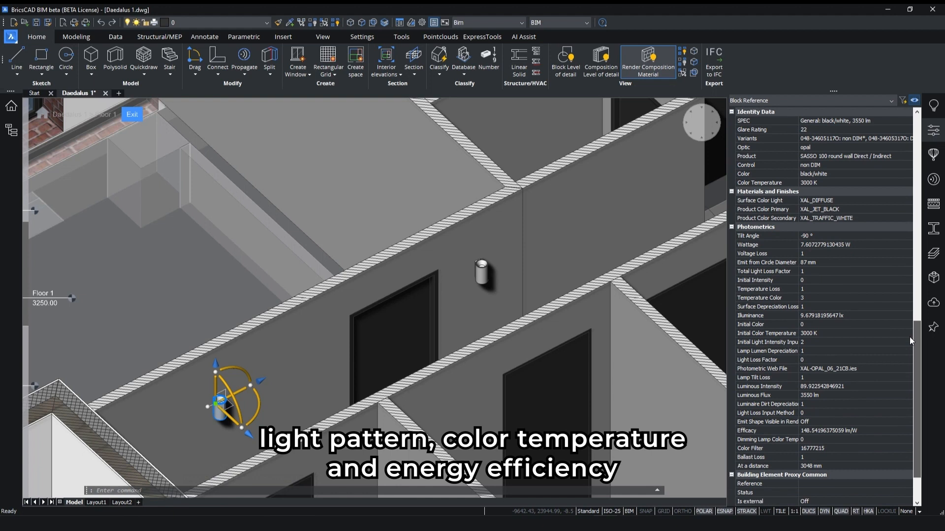
scroll(down, 3)
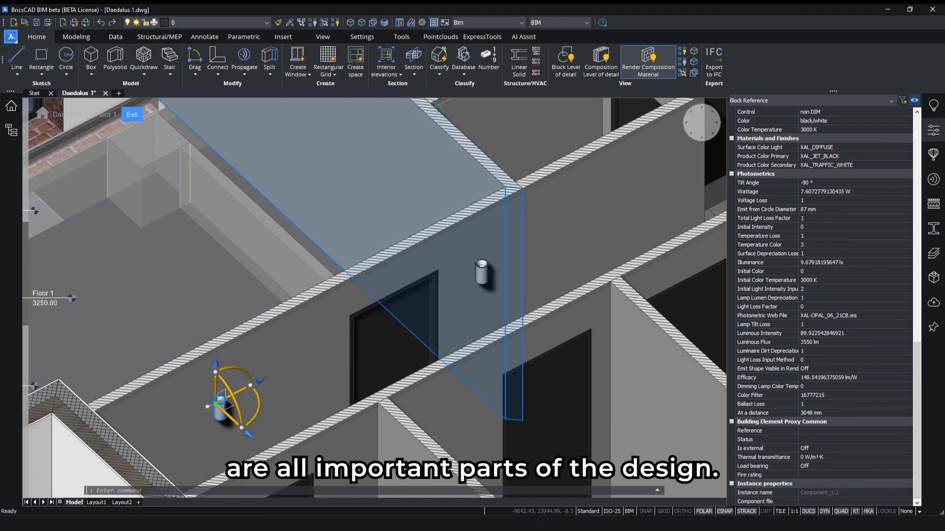
click(439, 74)
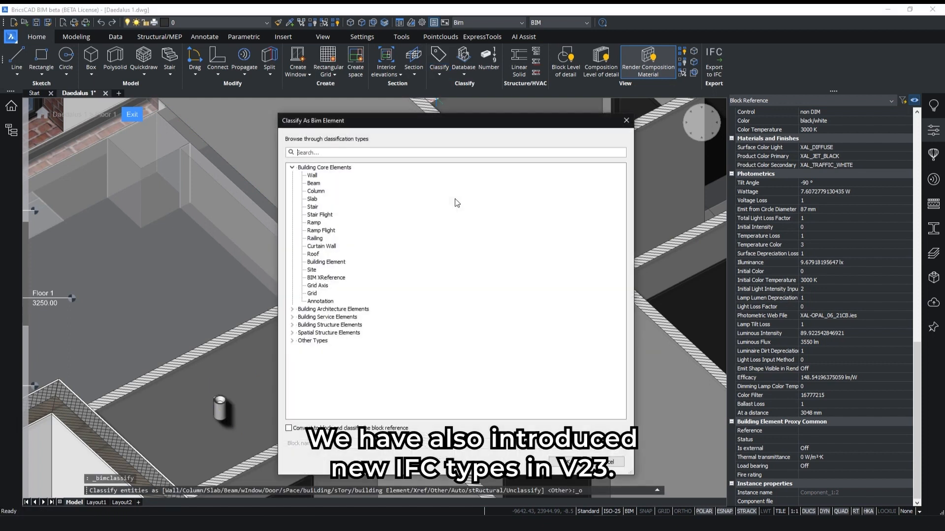
Step: Classify the wall light as a Light Fixture and connect the BIMcollab BCF issues panel
scroll(down, 3)
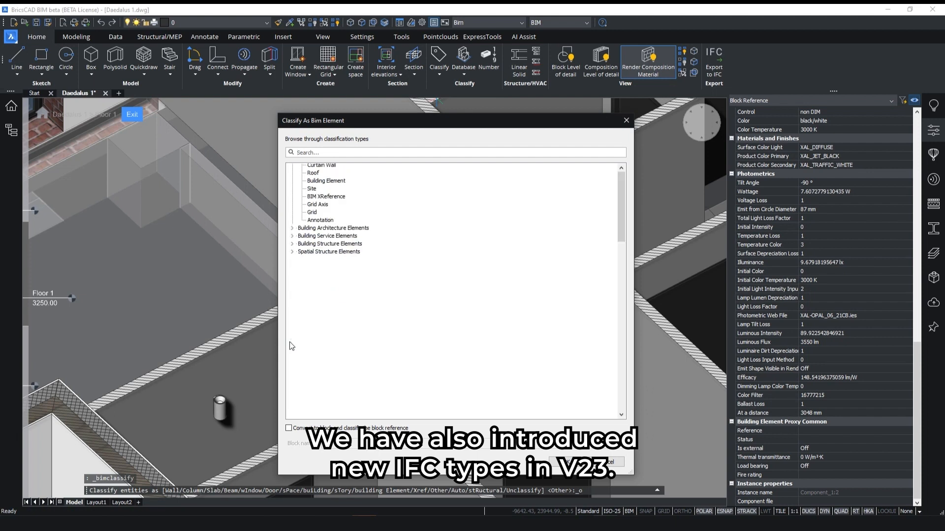
scroll(down, 3)
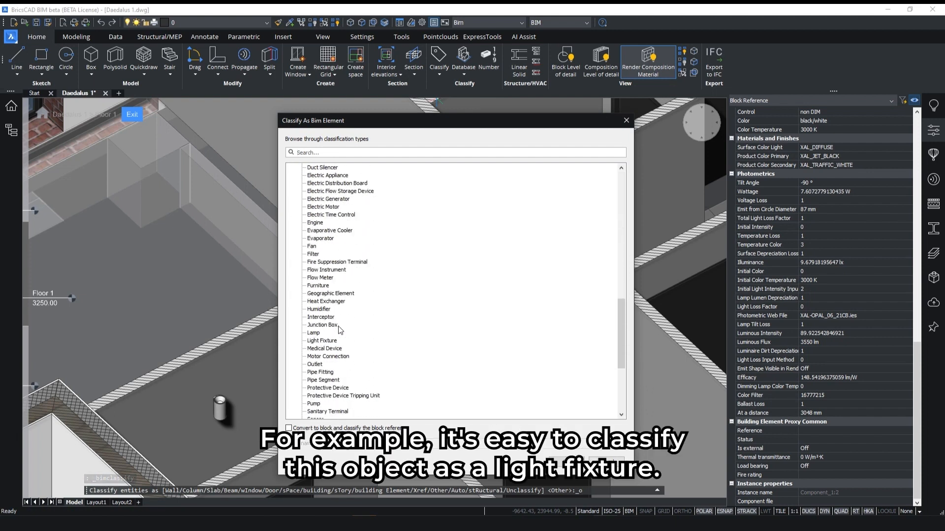
click(322, 340)
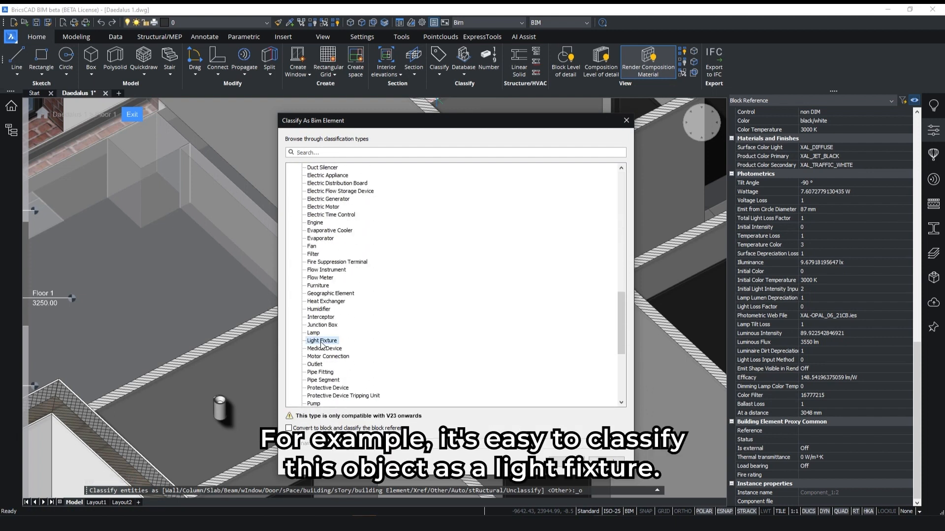
click(321, 341)
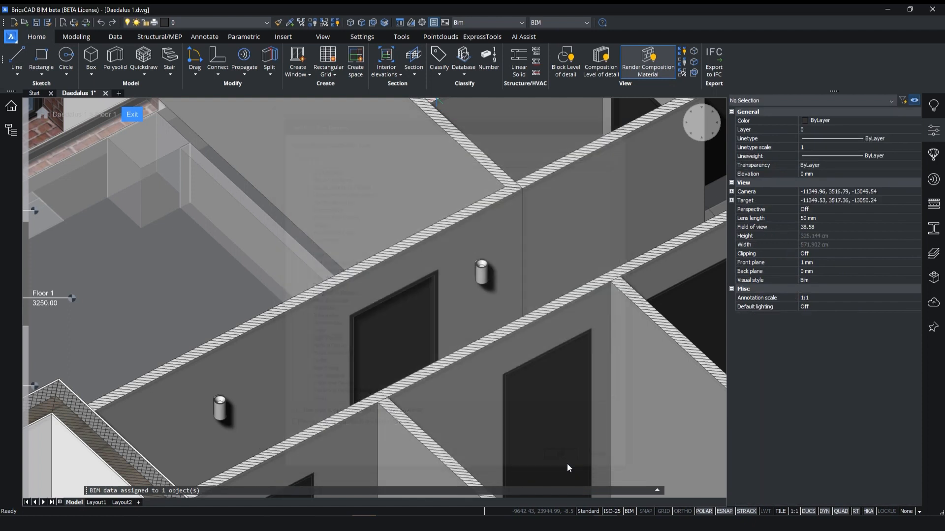
click(543, 411)
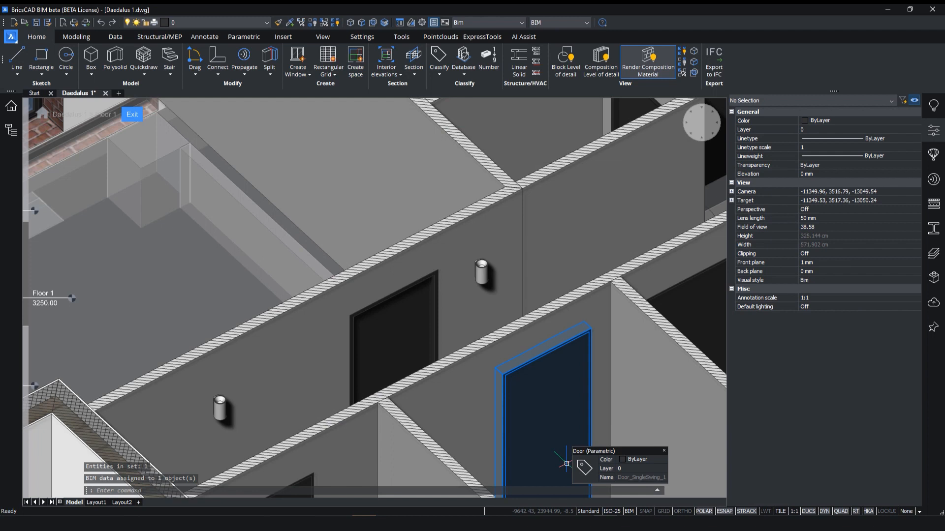
click(221, 413)
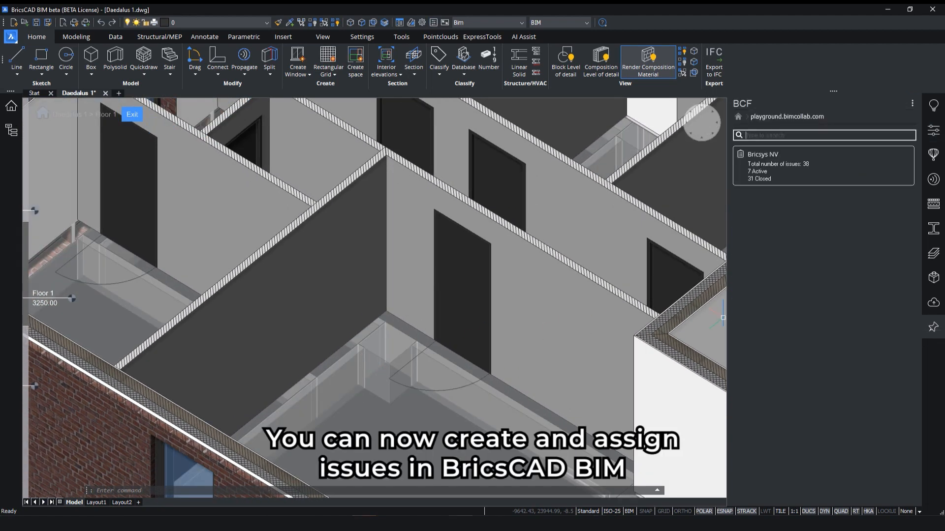
Step: In the Bricsys NV project, submit the major inquiry issue 'Column needed on first floor?'
click(762, 154)
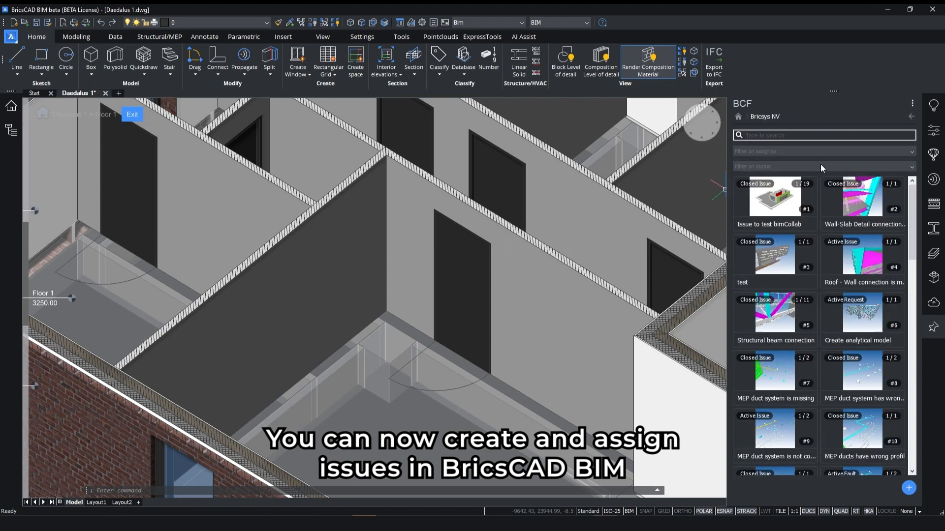
click(909, 488)
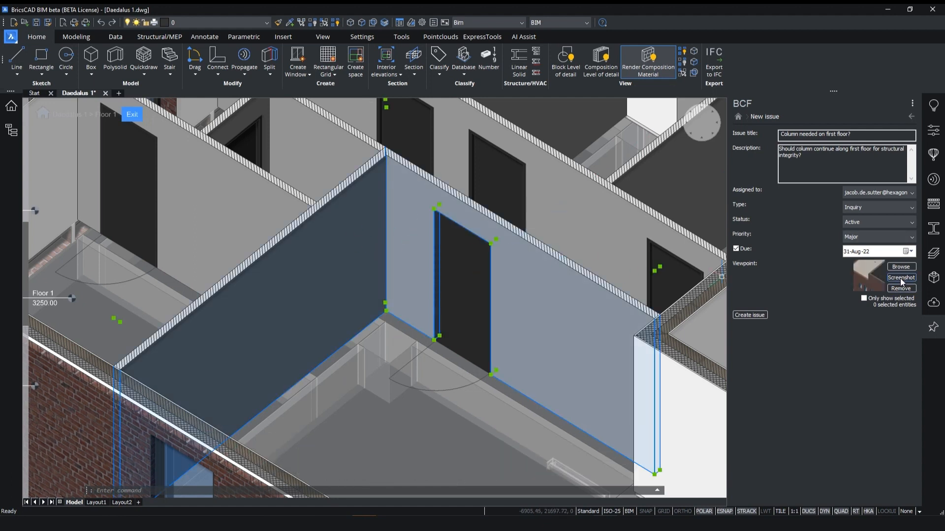
click(738, 116)
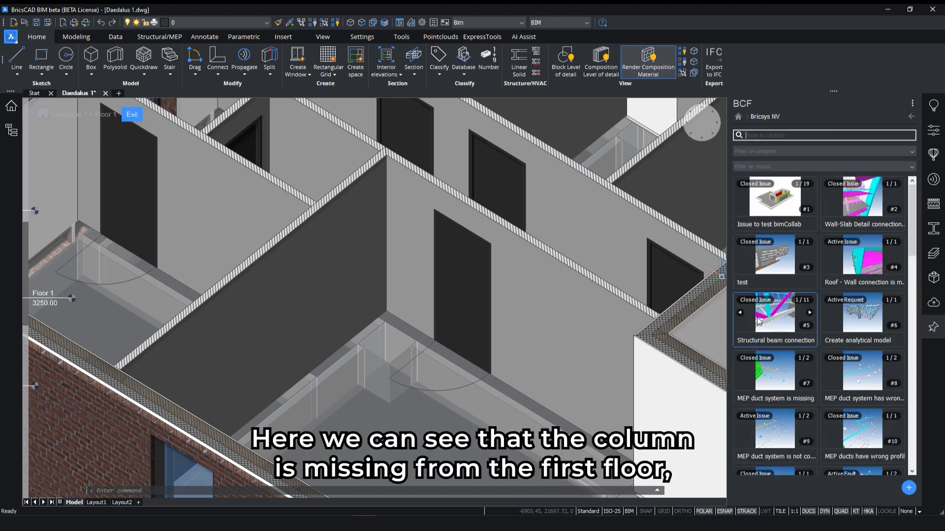
mouse_move(911, 160)
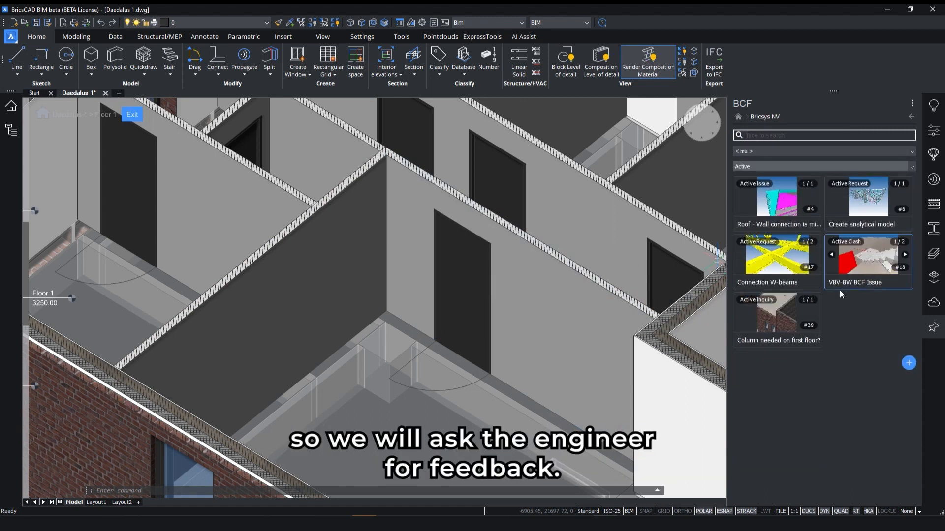
Step: Comment on issue #39 with column.png and 'Additional screenshot for clarification'
click(777, 312)
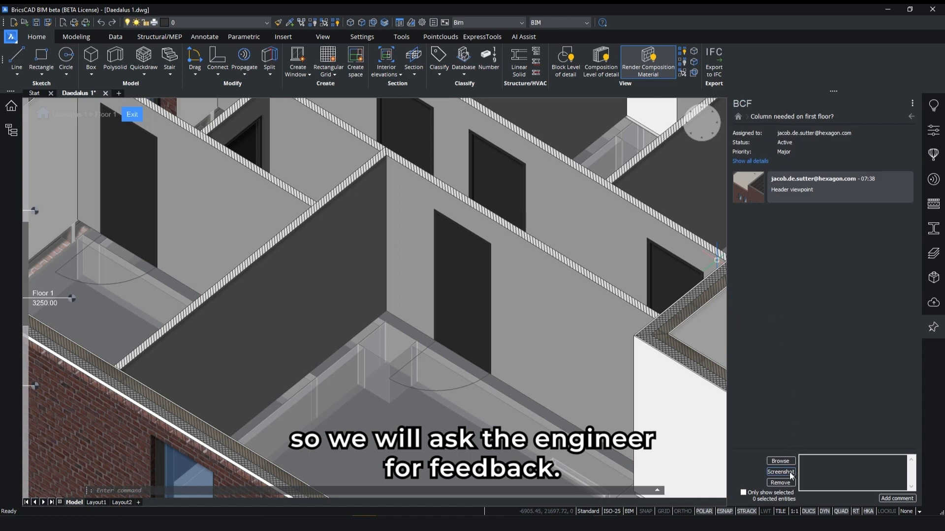
click(781, 460)
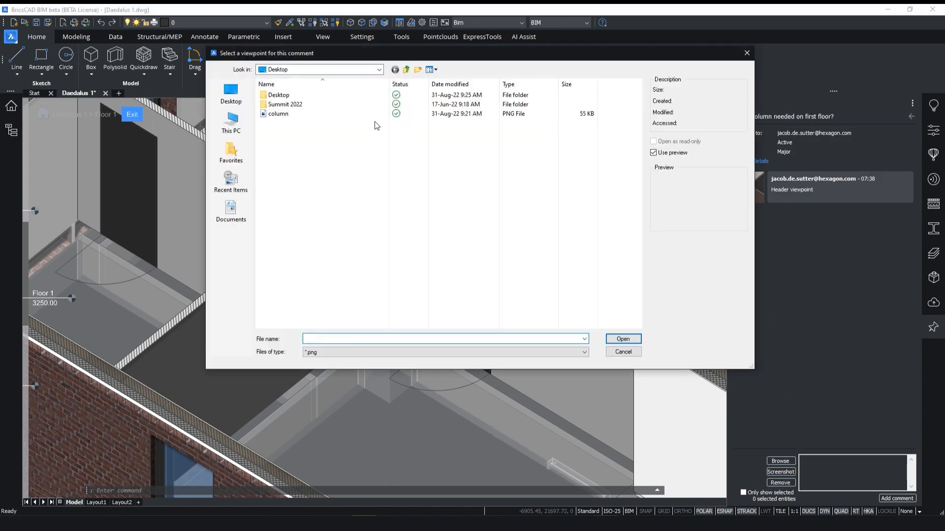
click(623, 339)
text(Additional screenshot for clarification)
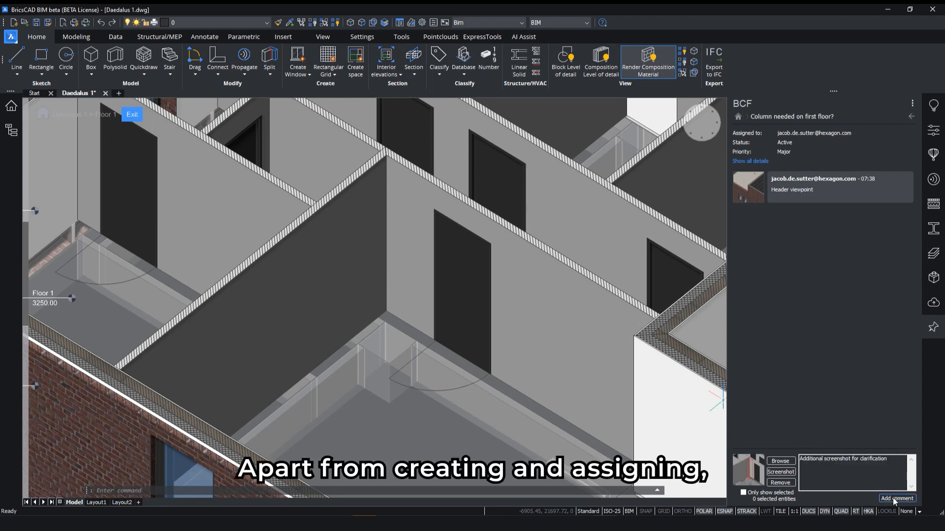
click(898, 498)
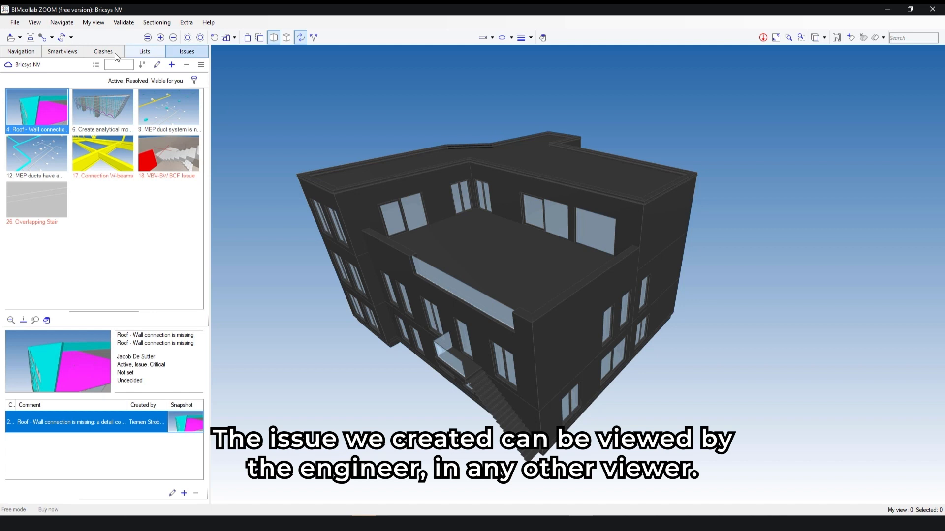
Step: Reply 'Yes, will send over new design now' to issue 39 with its viewpoint
click(102, 202)
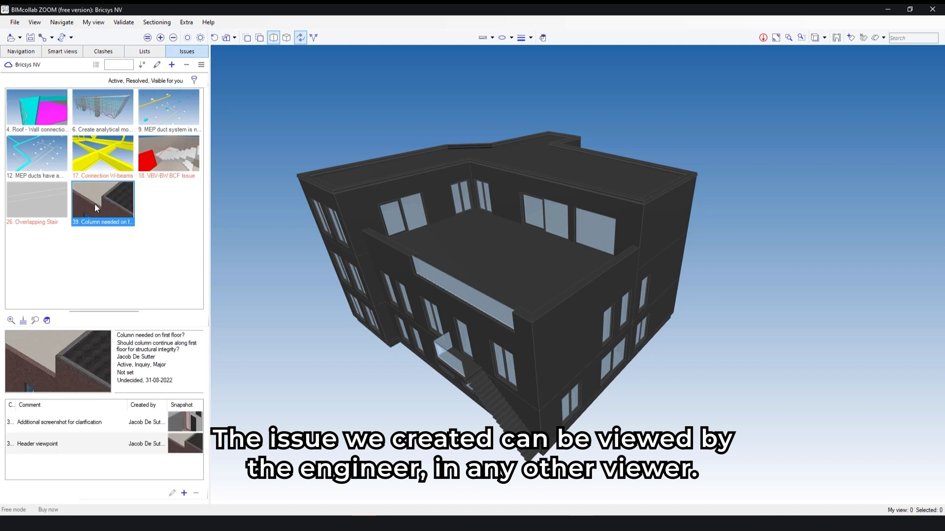
click(38, 444)
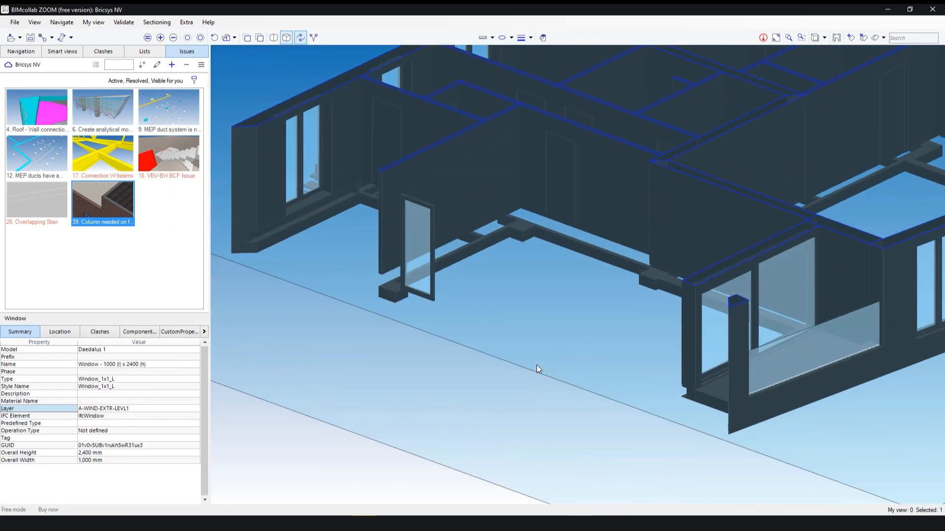
click(102, 200)
text(Yes, will send over new design now)
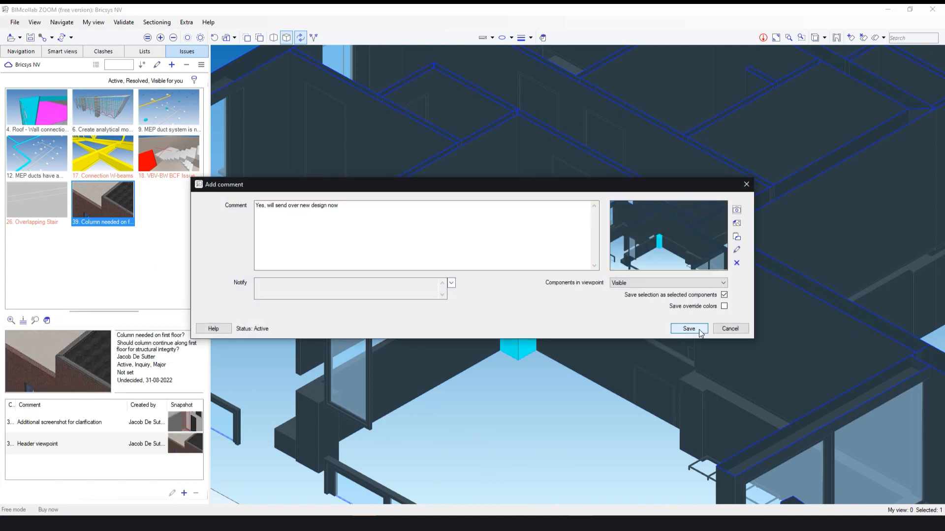
click(689, 329)
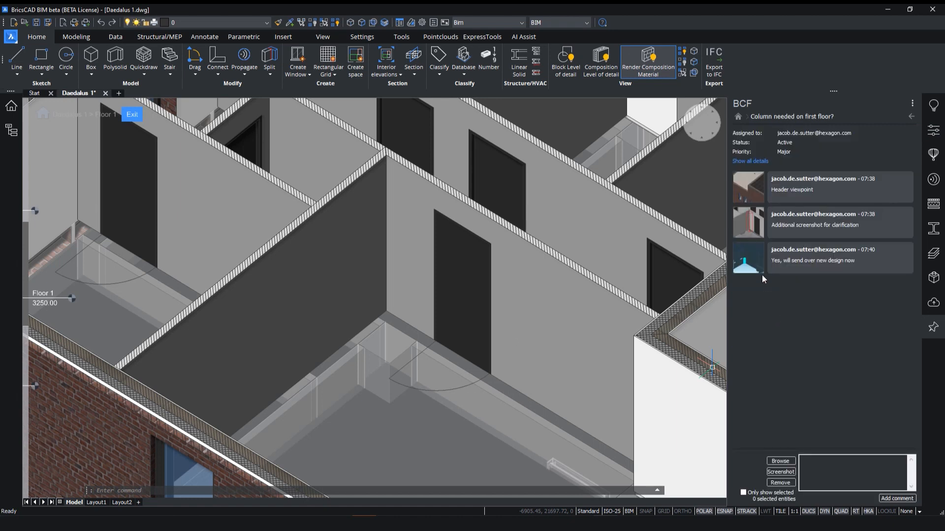
Step: Load the latest reply's viewpoint, showing the column location on Floor 1
click(748, 258)
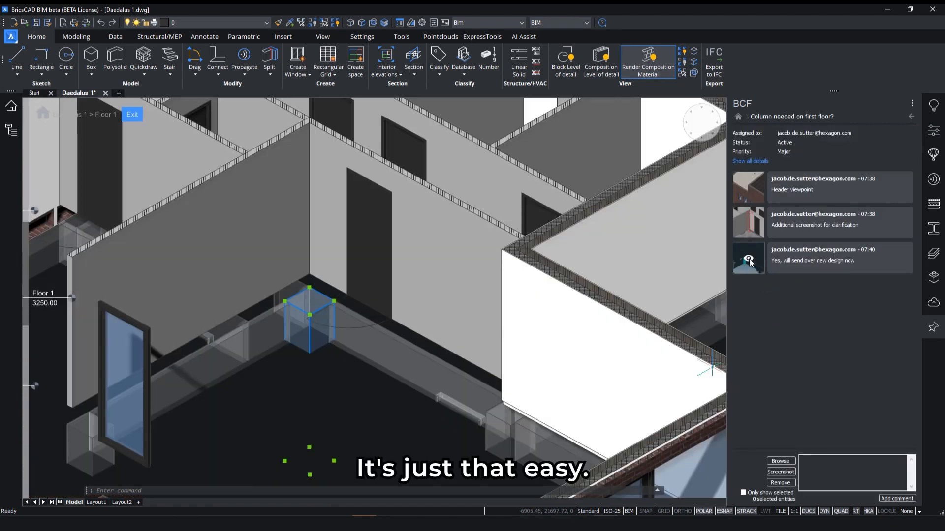